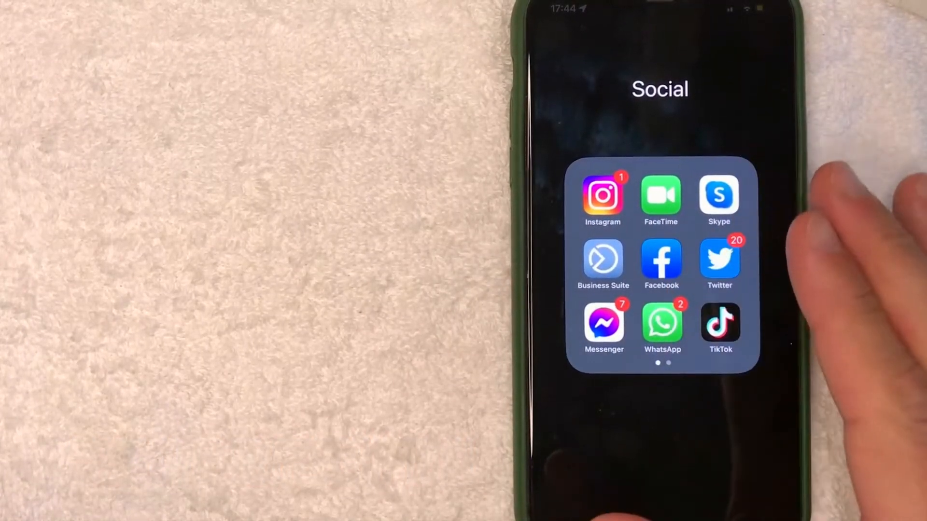
# - Launch the Facebook app and land on the home news feed
pyautogui.click(660, 262)
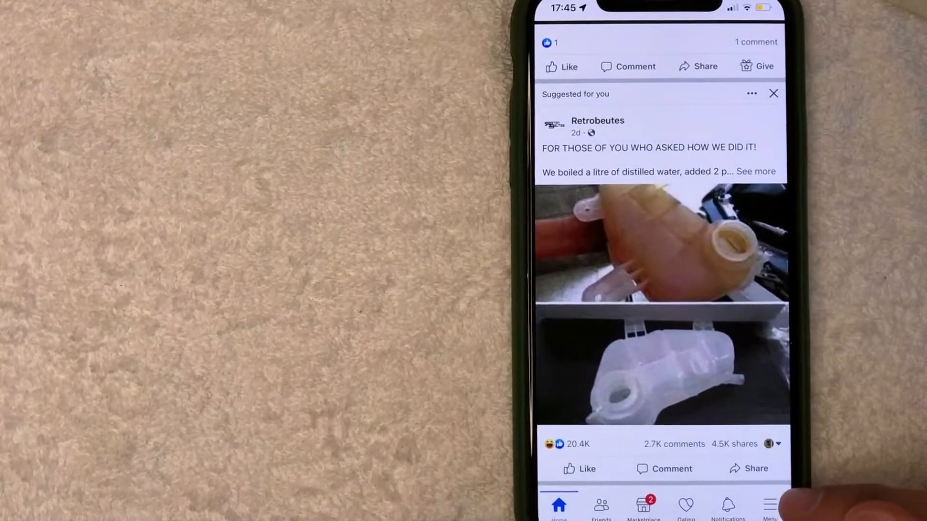
# - Reach the Pages section from the Menu's expanded shortcuts
pyautogui.click(769, 507)
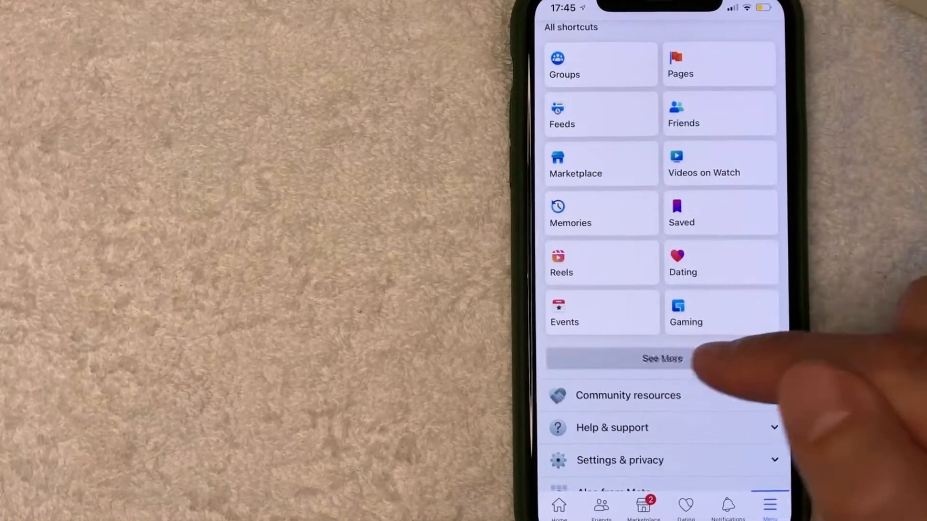
pyautogui.click(661, 359)
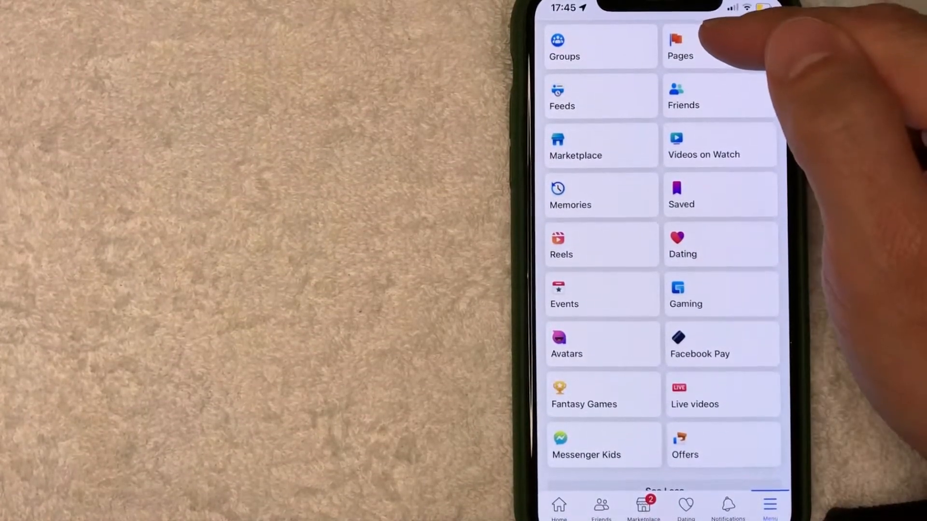
pyautogui.click(680, 47)
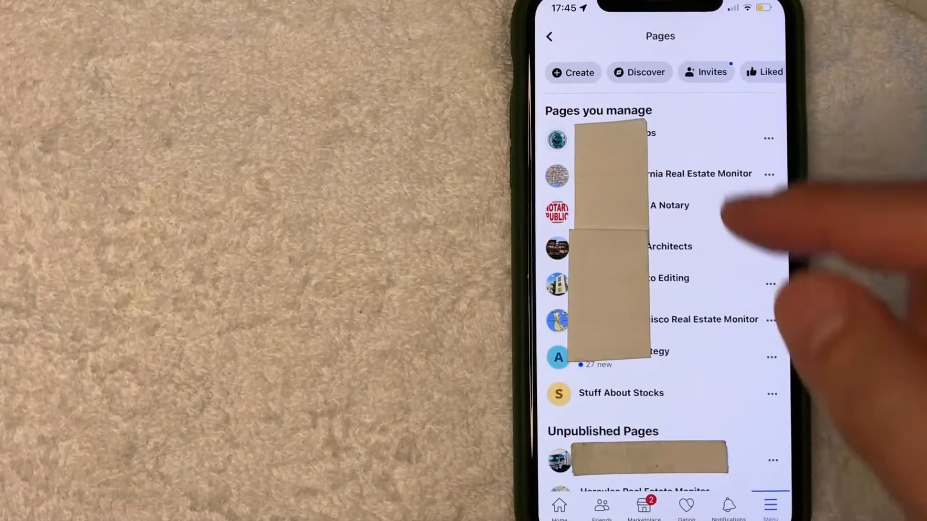
# - Begin a new Page named 'Alpha restaurant' and continue to the category step
pyautogui.click(572, 72)
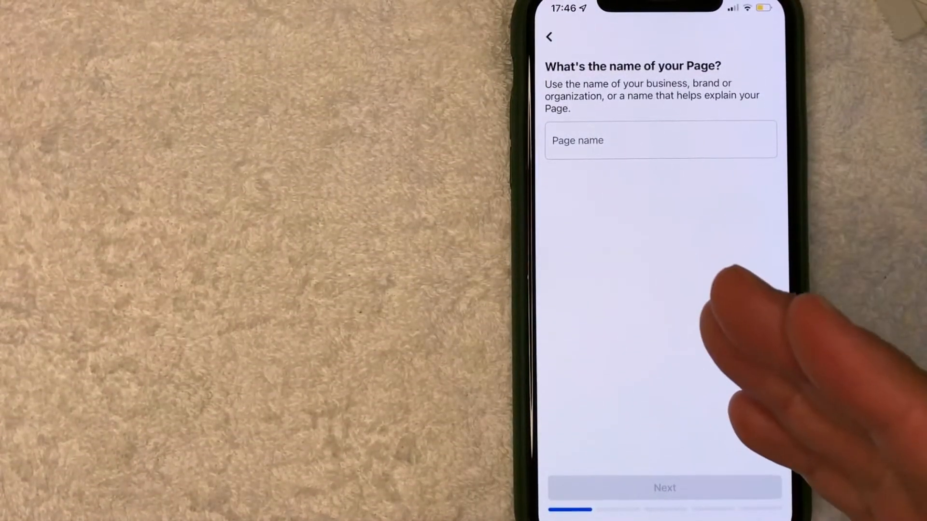
pyautogui.click(650, 139)
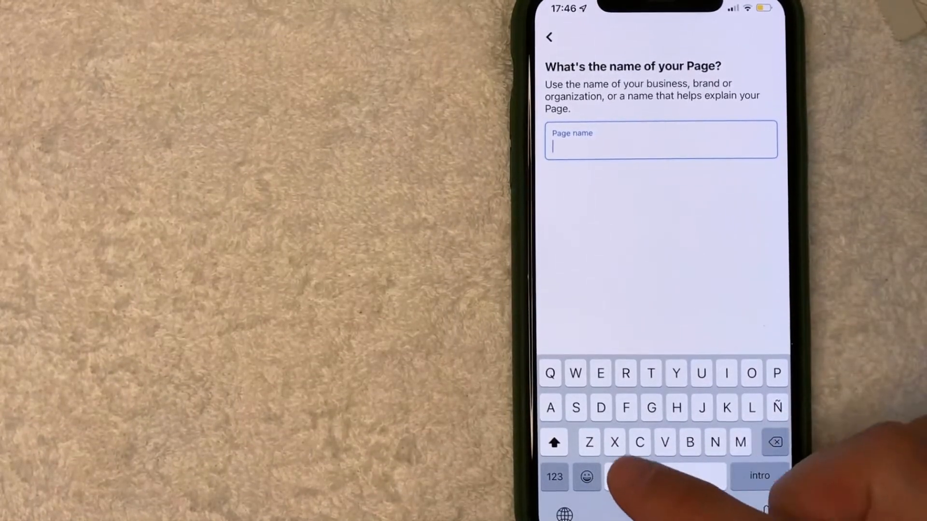
pyautogui.write('Alph')
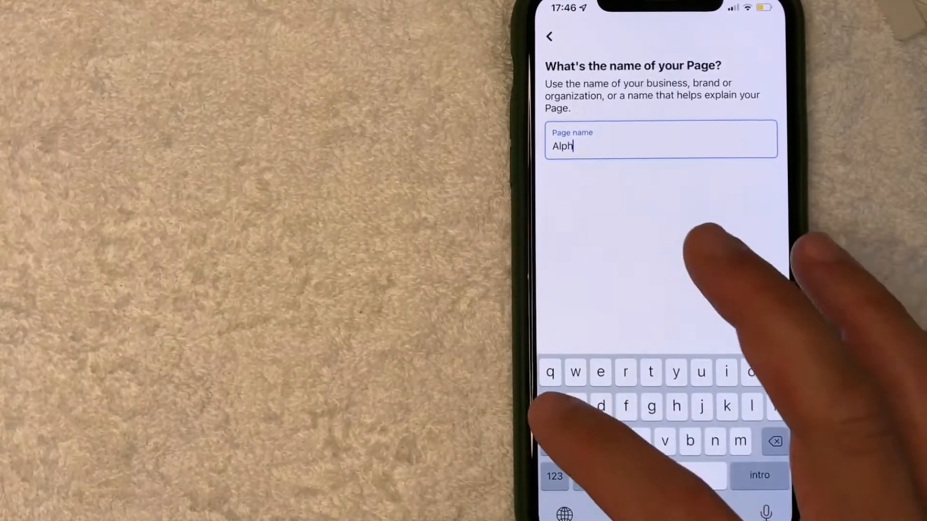
pyautogui.write('a res')
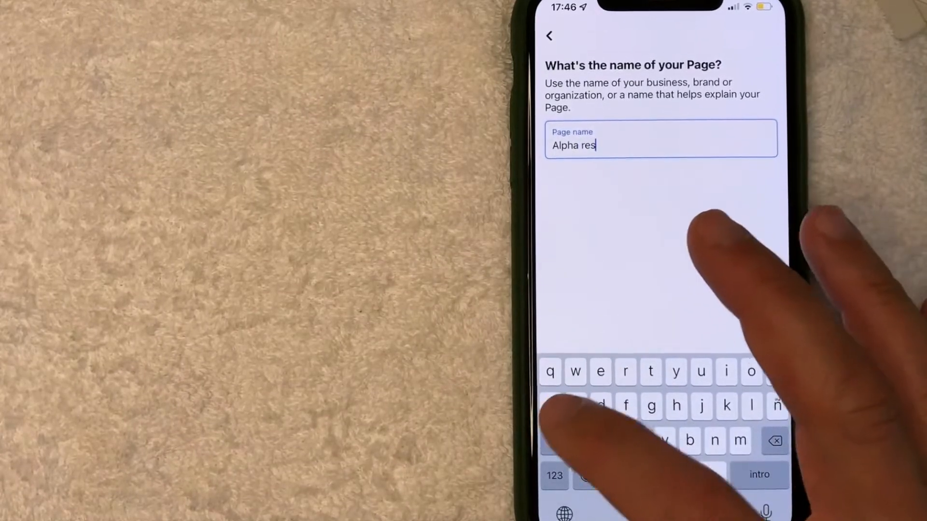
pyautogui.write('taurant')
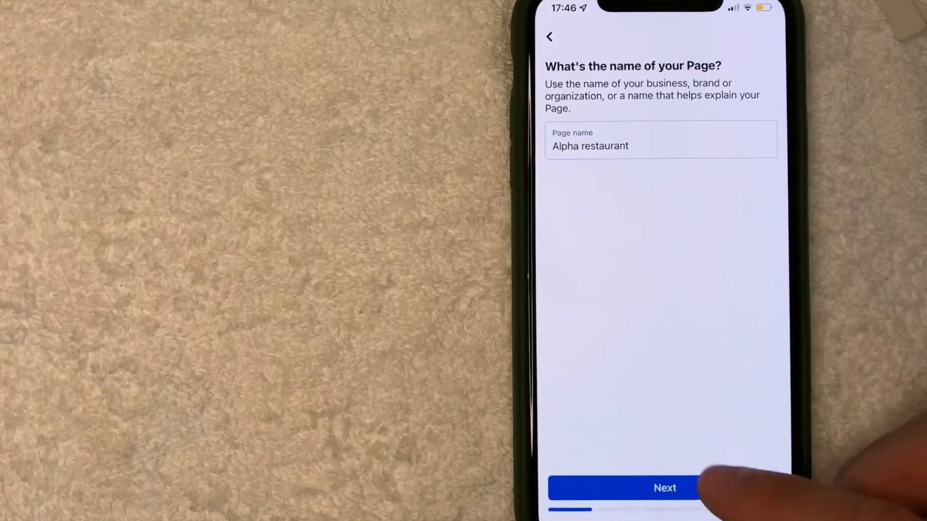
pyautogui.click(664, 488)
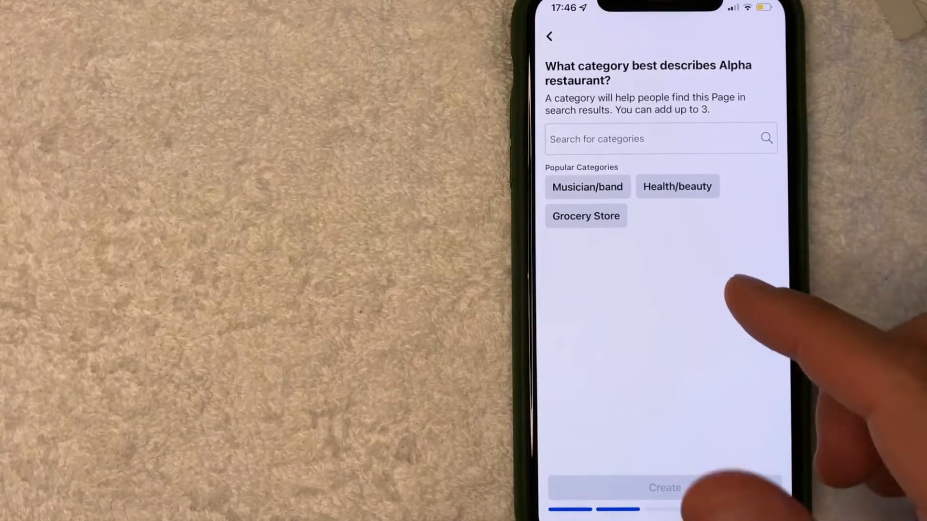
# - Add the Restaurant and Seafood Restaurant categories and create the Page
pyautogui.write('Re')
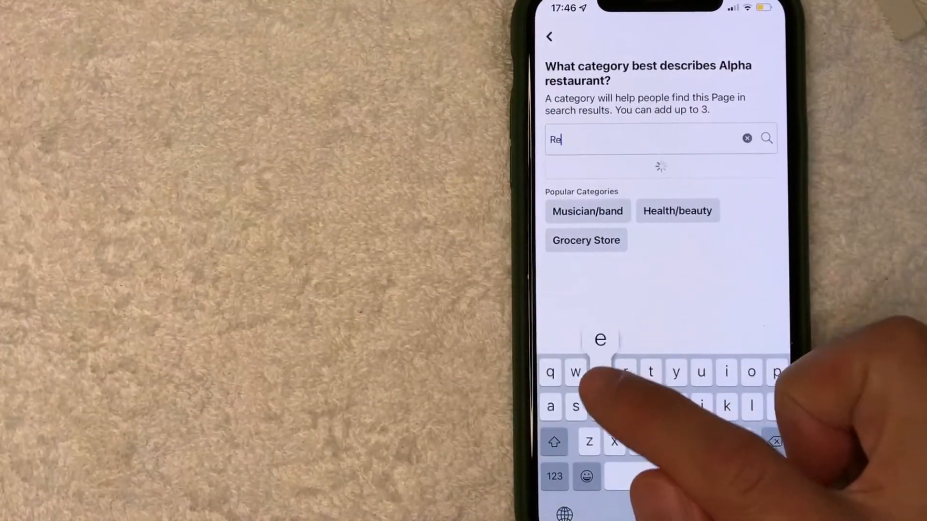
pyautogui.write('st')
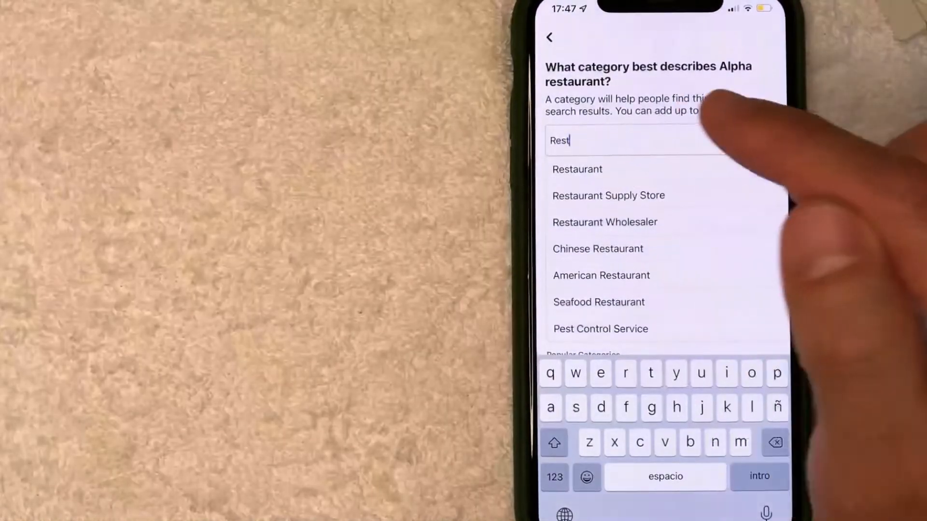
pyautogui.click(577, 169)
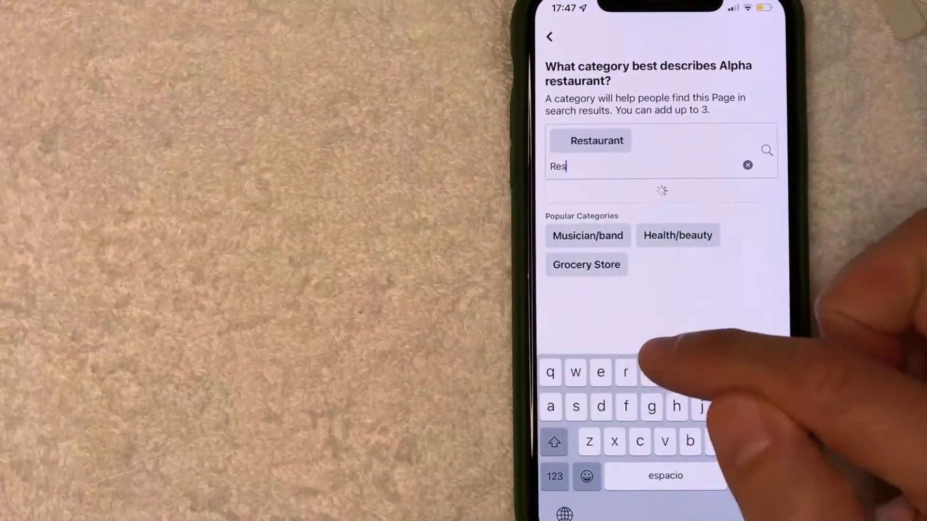
pyautogui.write('tau')
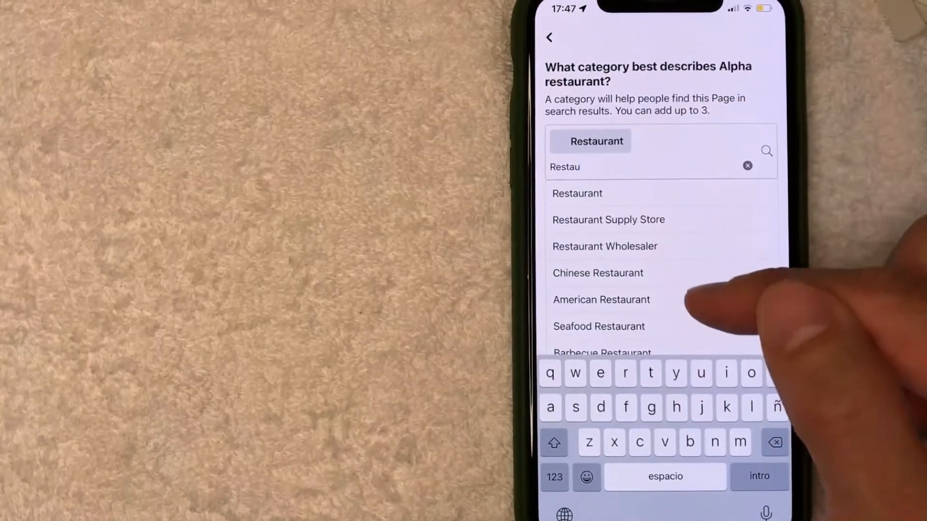
pyautogui.click(598, 327)
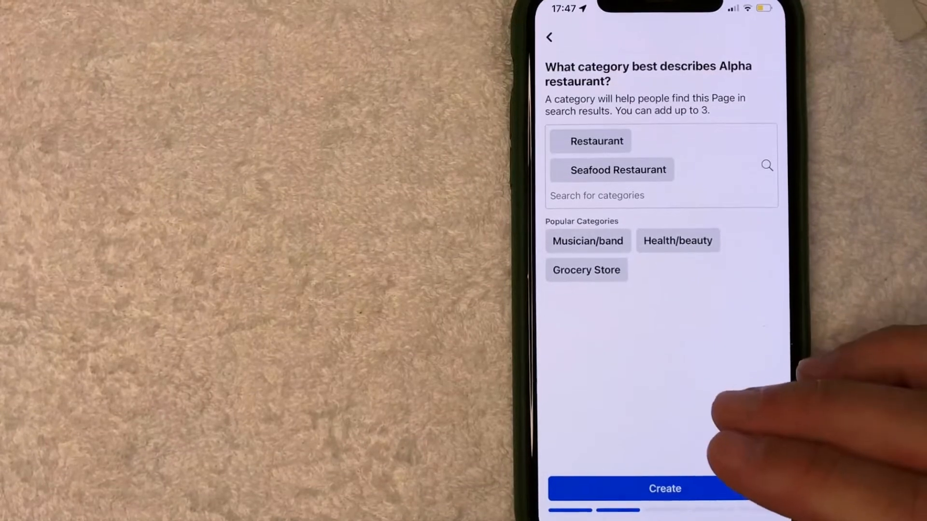
pyautogui.click(664, 488)
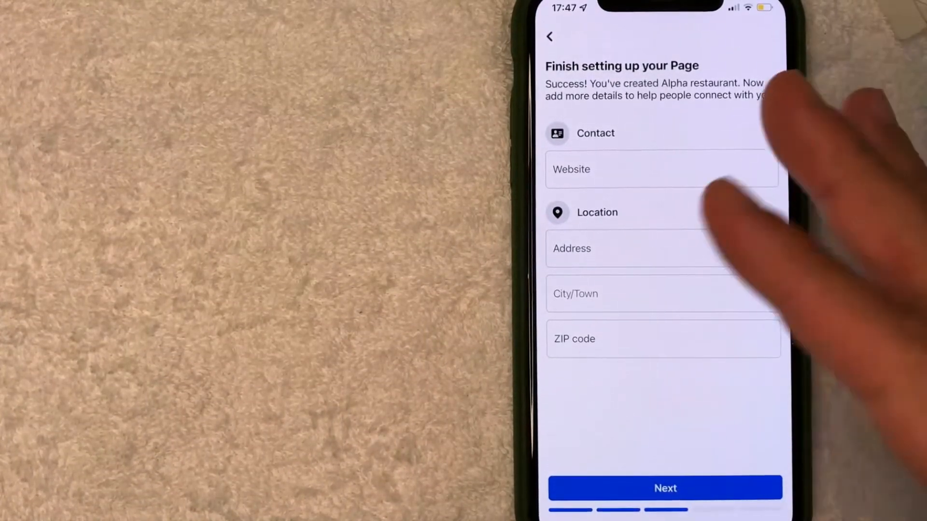
pyautogui.moveTo(757, 278)
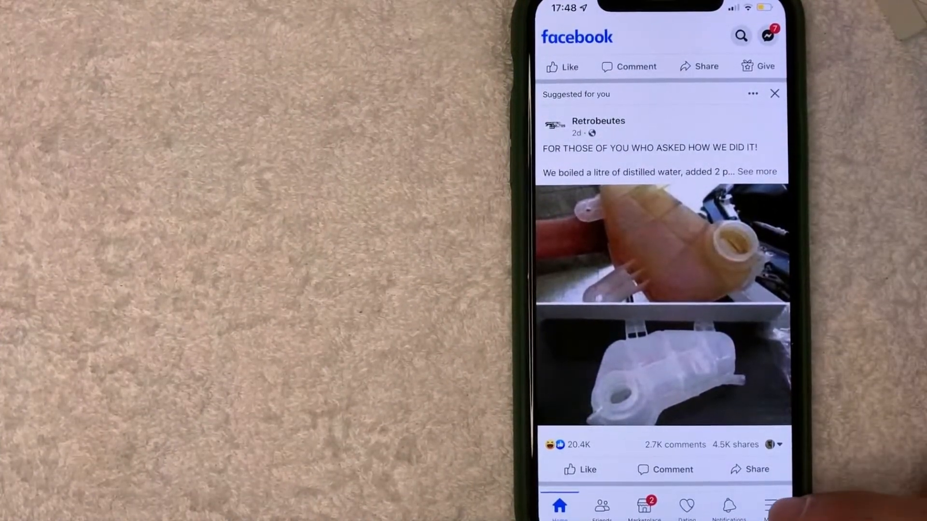
# - Open the Alpha restaurant Page from the managed Pages list via the Menu
pyautogui.click(771, 507)
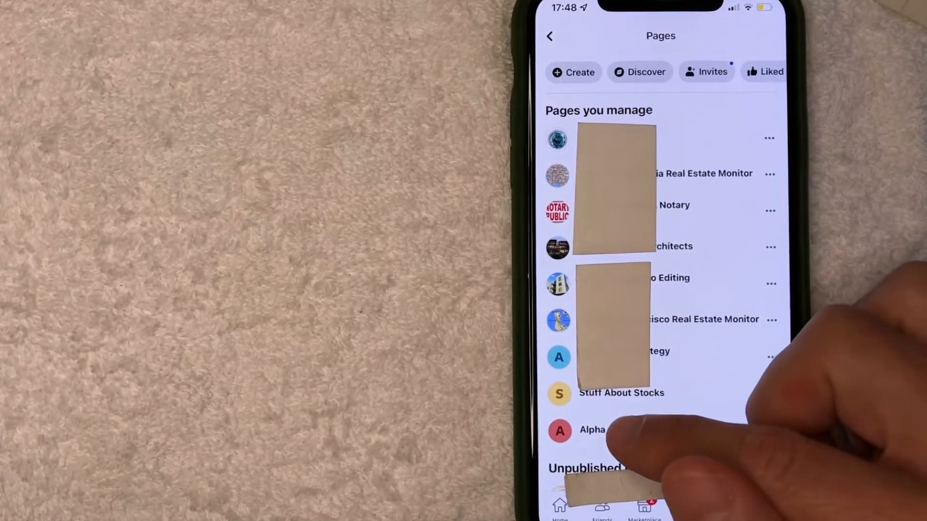
pyautogui.click(592, 429)
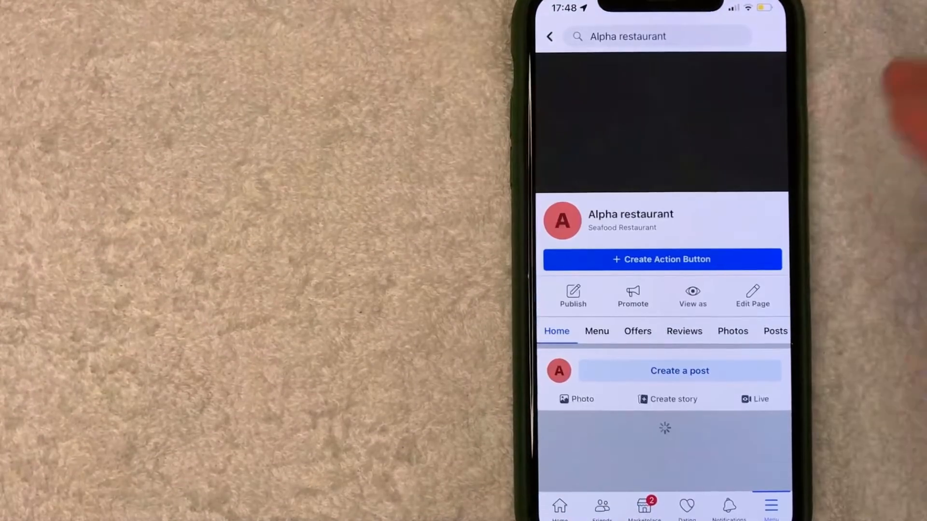